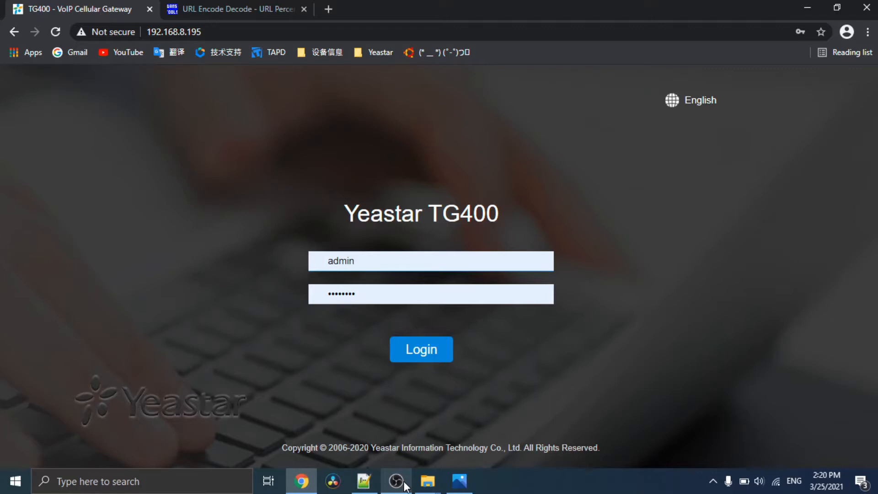
pyautogui.moveTo(436, 369)
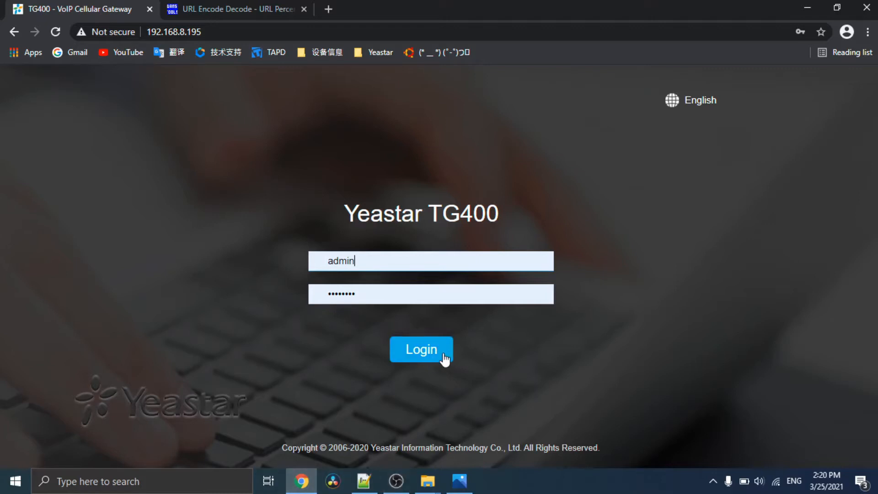
# - Sign in as admin, dismiss the change-password advice and go to the SMS section
pyautogui.click(421, 350)
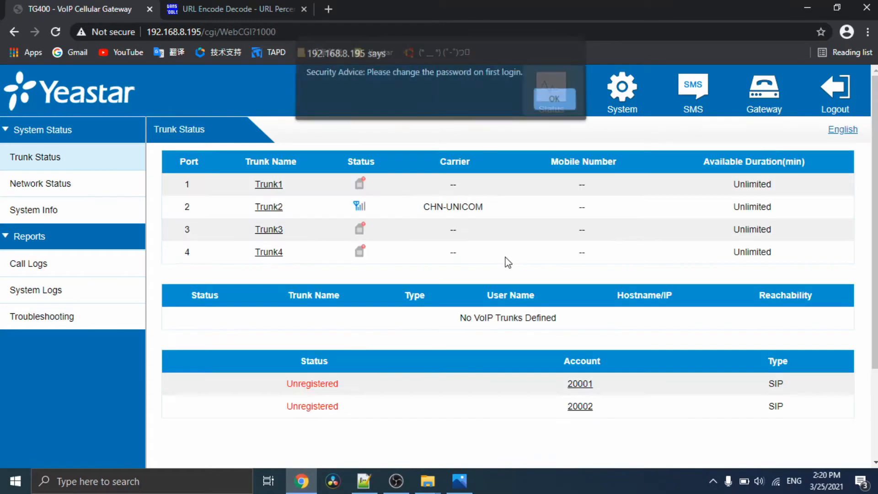
pyautogui.click(555, 99)
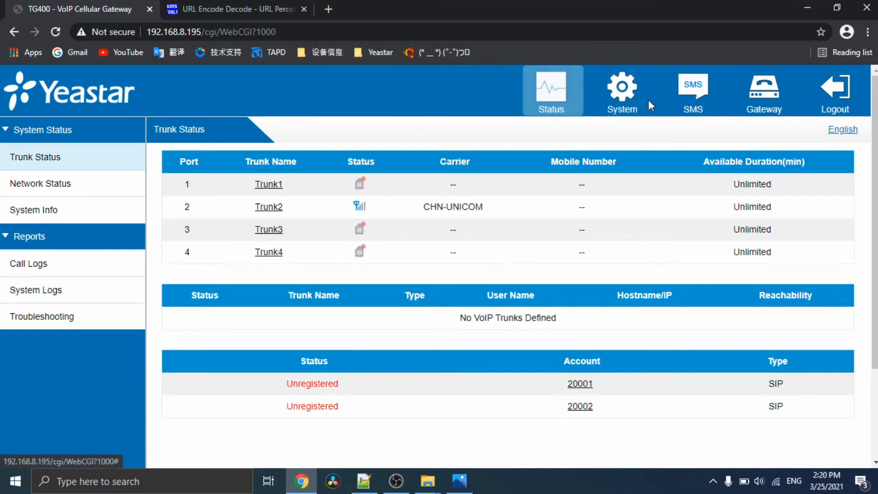
pyautogui.click(693, 90)
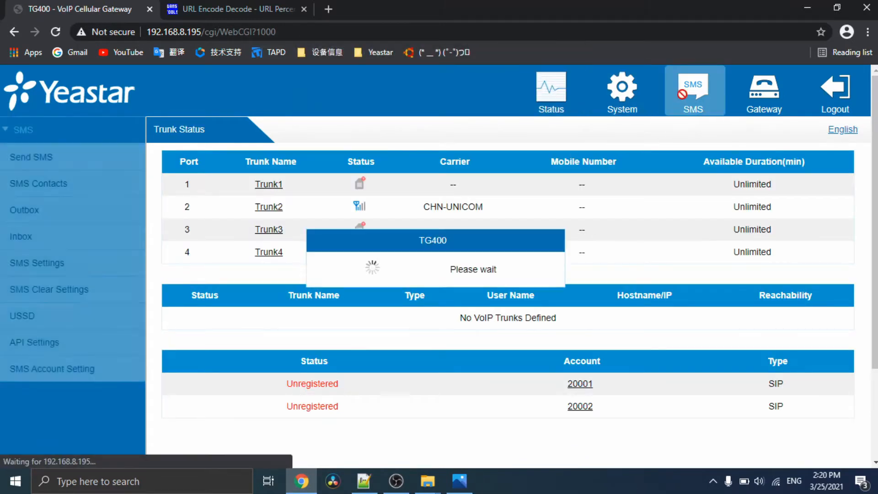
# - Review the SMS API settings (API enabled for apiuser), then return to the Trunk Status page
pyautogui.click(31, 157)
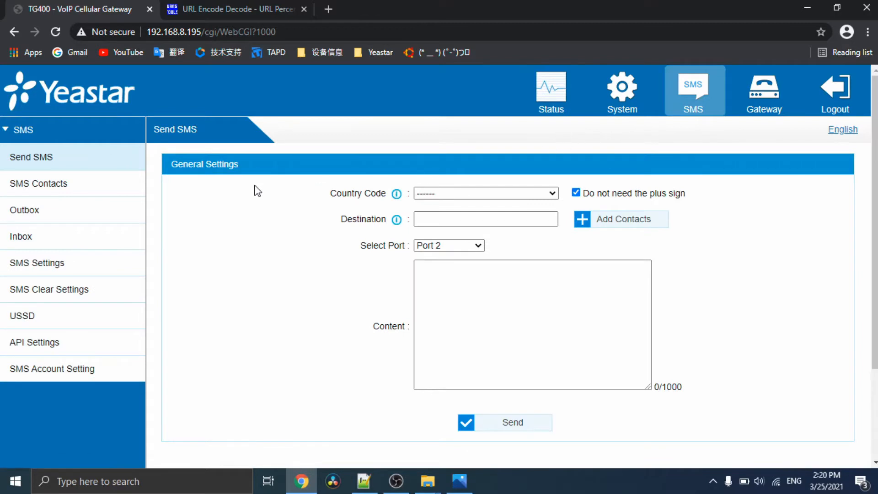
pyautogui.moveTo(53, 347)
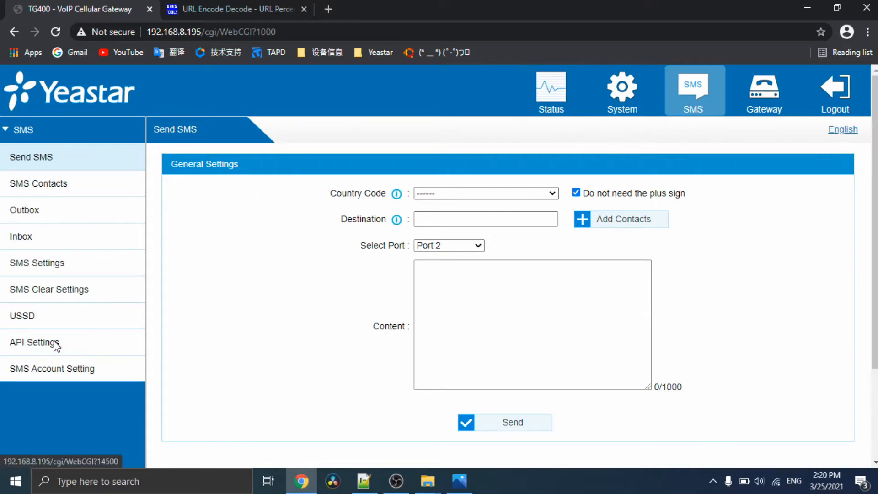
pyautogui.click(34, 342)
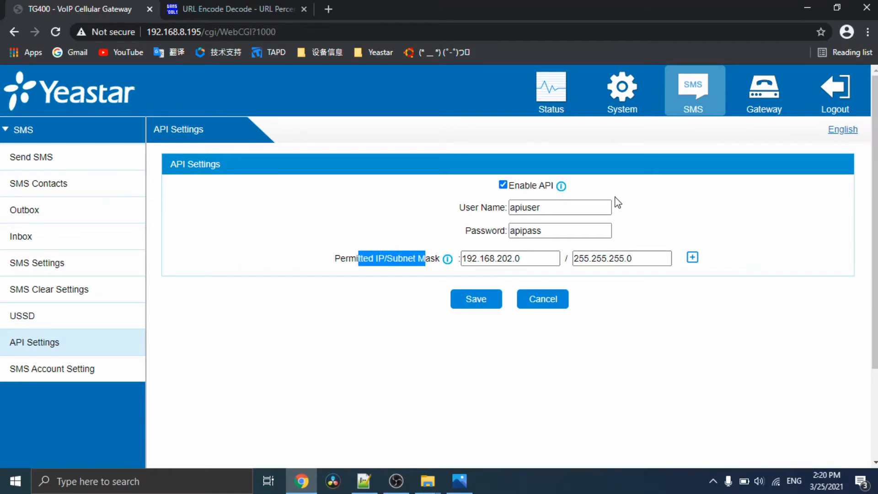
pyautogui.click(551, 90)
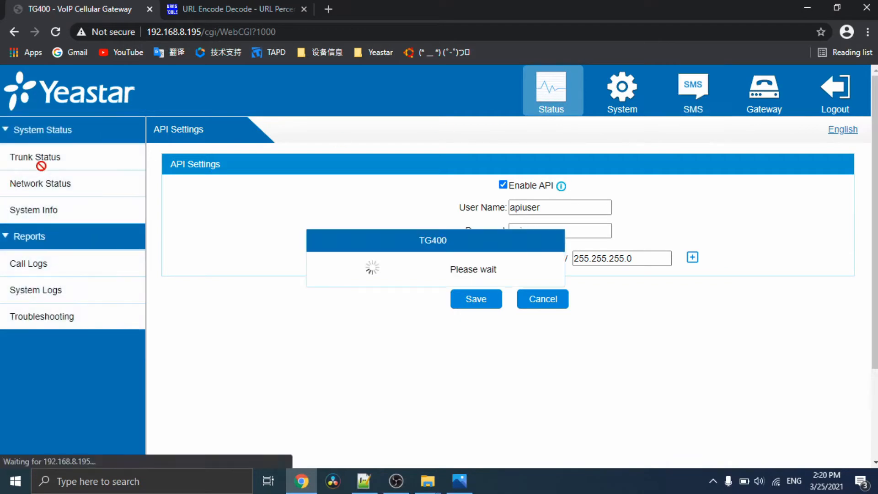
pyautogui.click(35, 157)
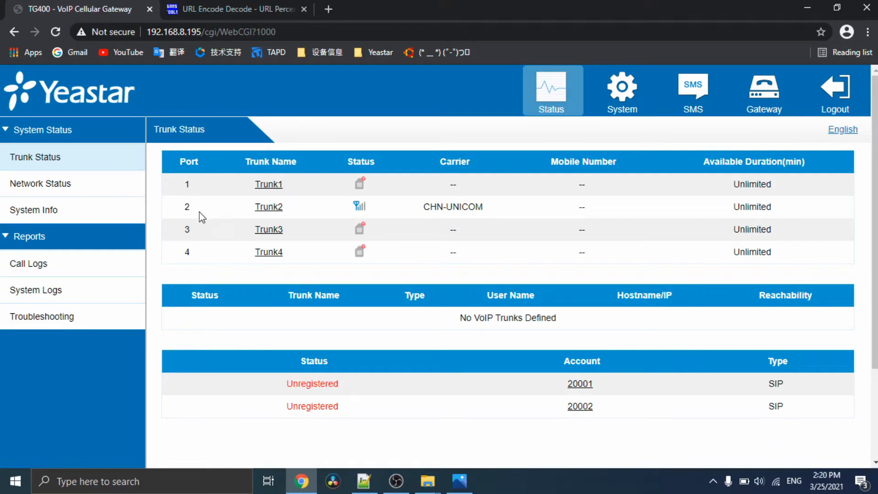
# - Encode 'This is a SMS test' on url-encode-decode.com as 'This+is+a+SMS+test' and return to the notes
pyautogui.click(364, 481)
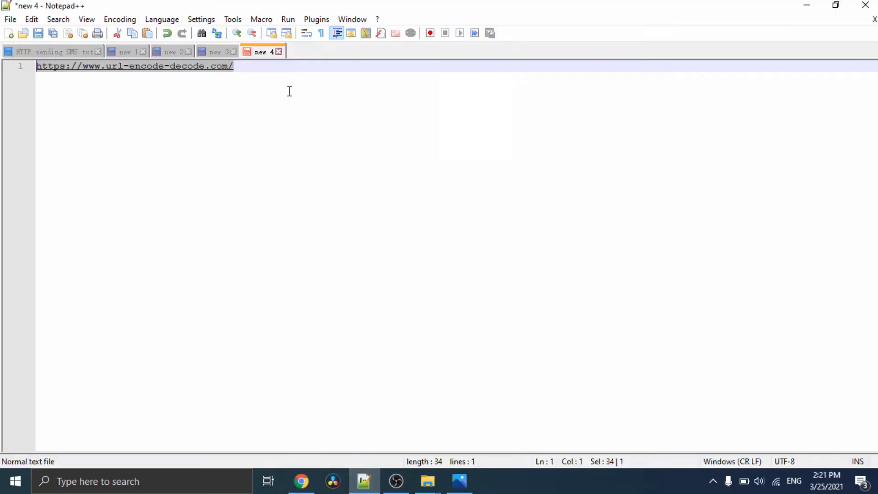
pyautogui.click(42, 69)
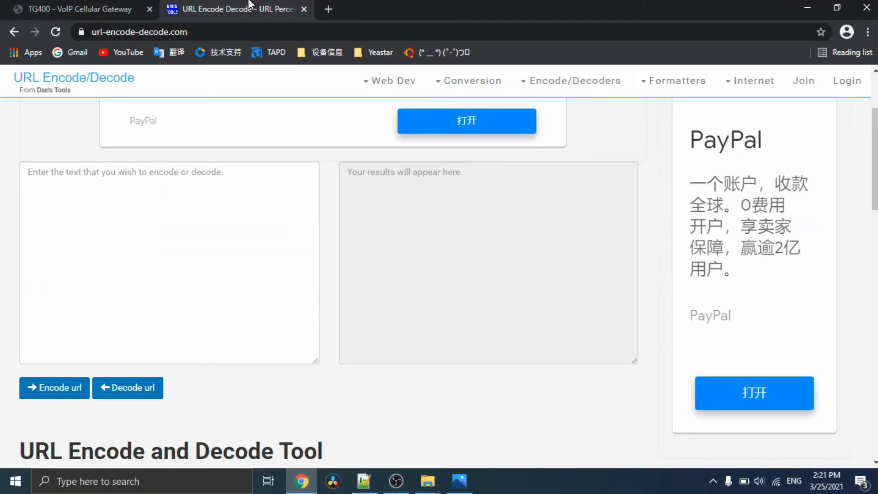
pyautogui.moveTo(353, 74)
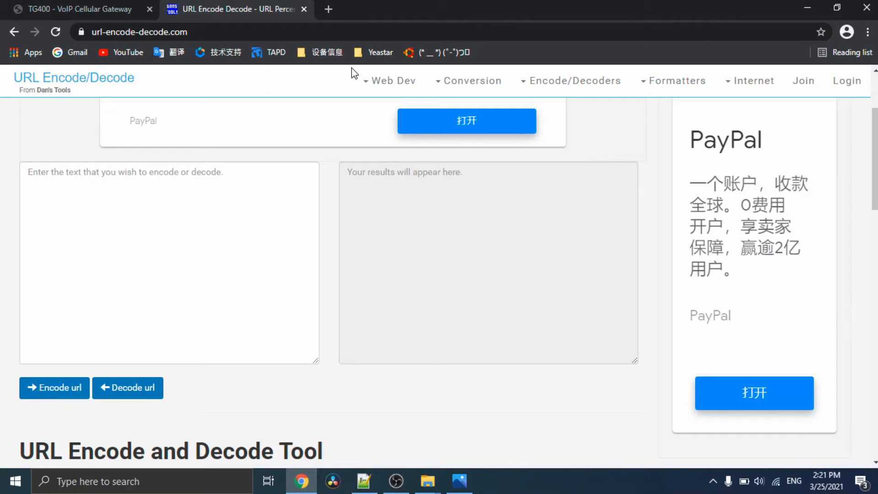
pyautogui.moveTo(205, 180)
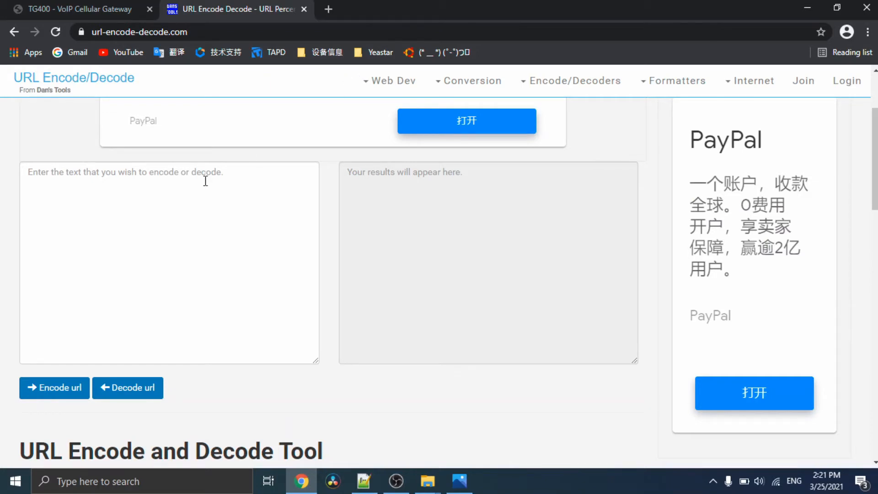
pyautogui.write('This is a SMS test')
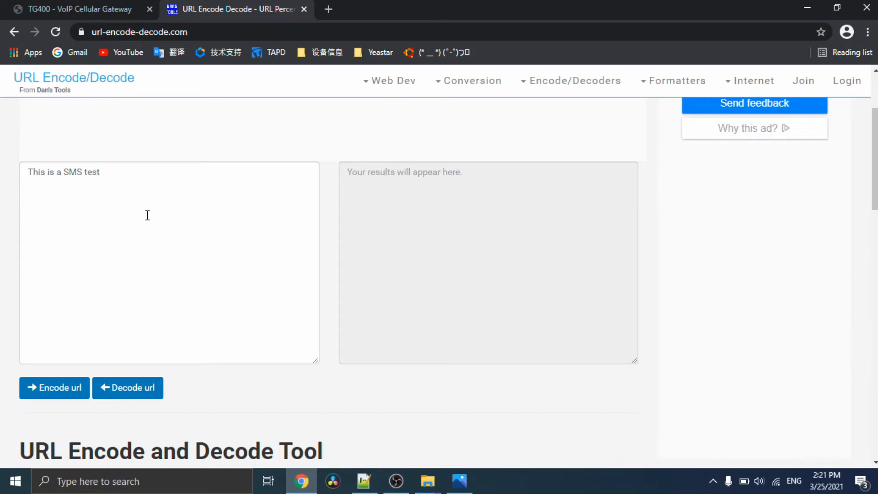
pyautogui.click(54, 388)
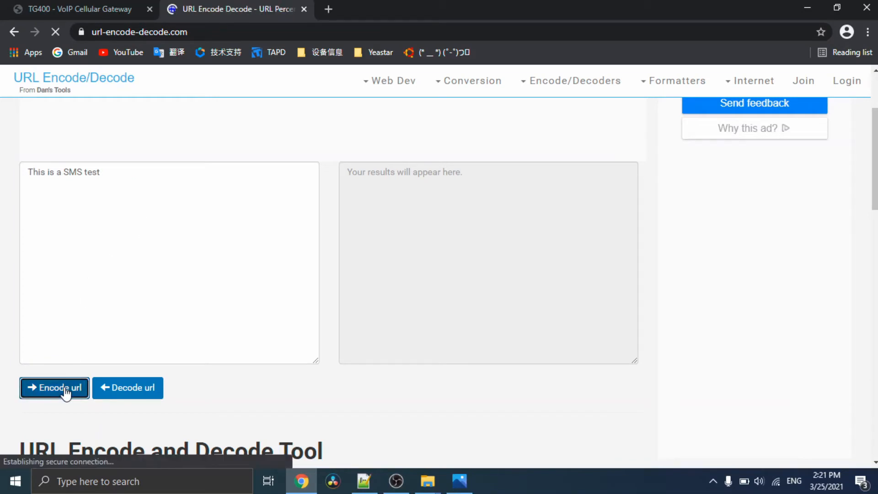
pyautogui.click(54, 388)
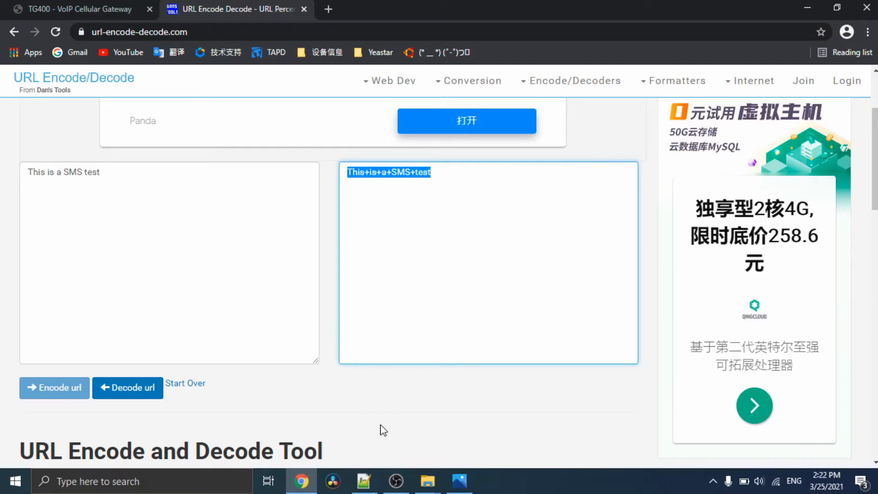
pyautogui.click(364, 481)
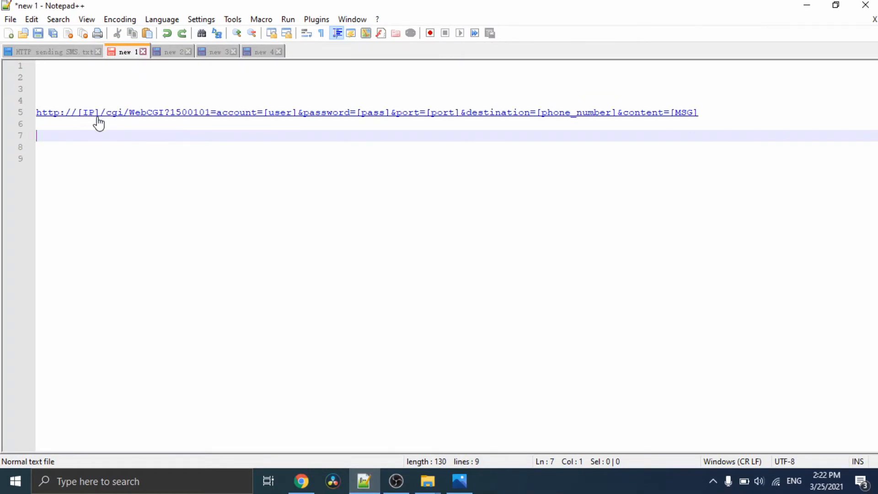
pyautogui.moveTo(82, 123)
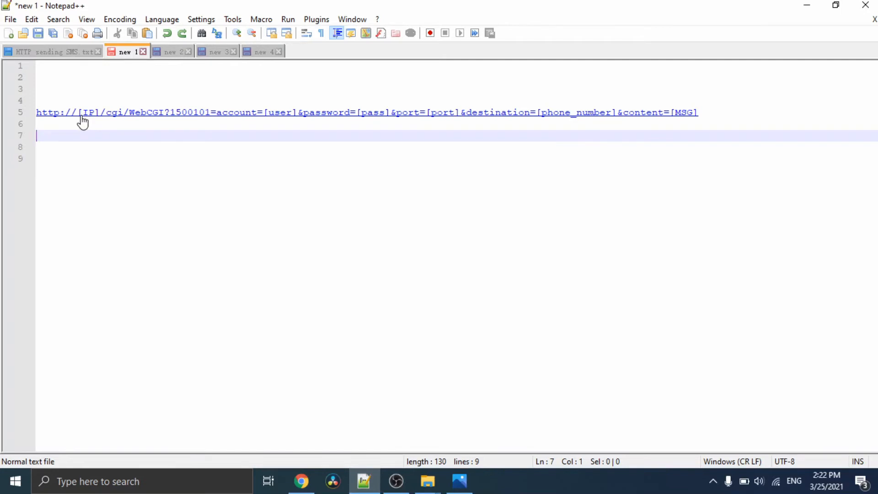
pyautogui.moveTo(93, 118)
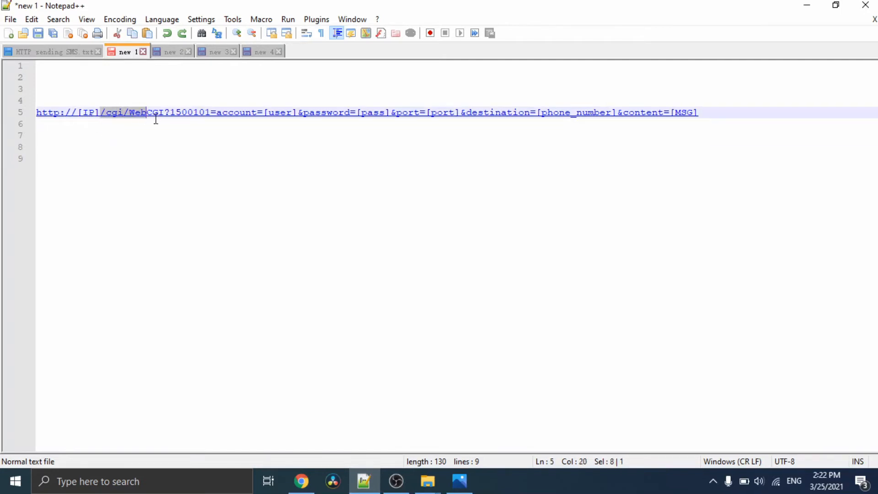
pyautogui.moveTo(146, 112); pyautogui.dragTo(211, 112)
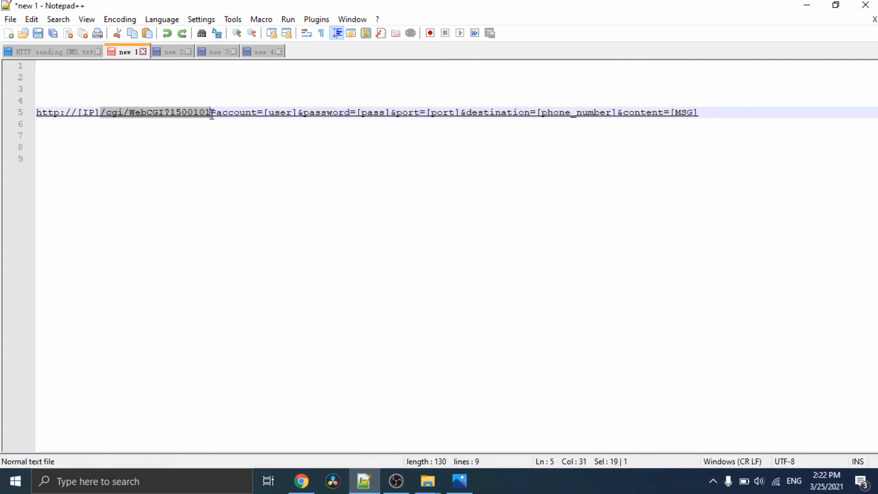
pyautogui.click(271, 113)
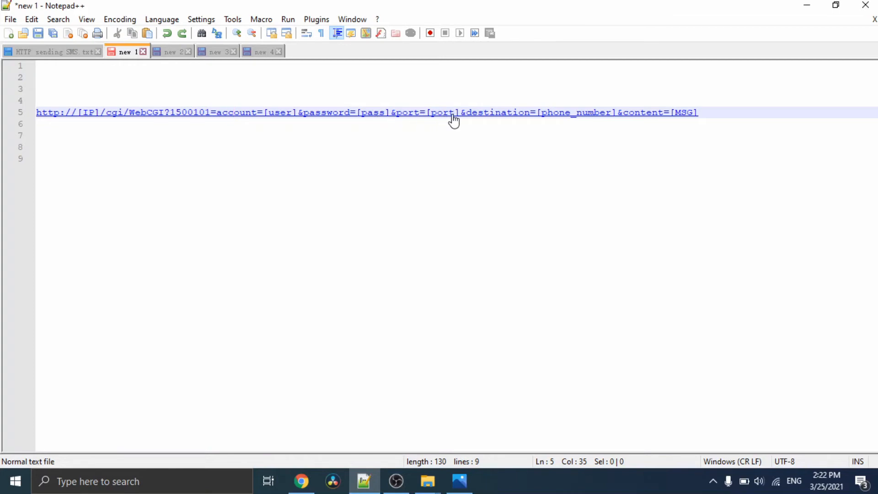
pyautogui.moveTo(540, 118)
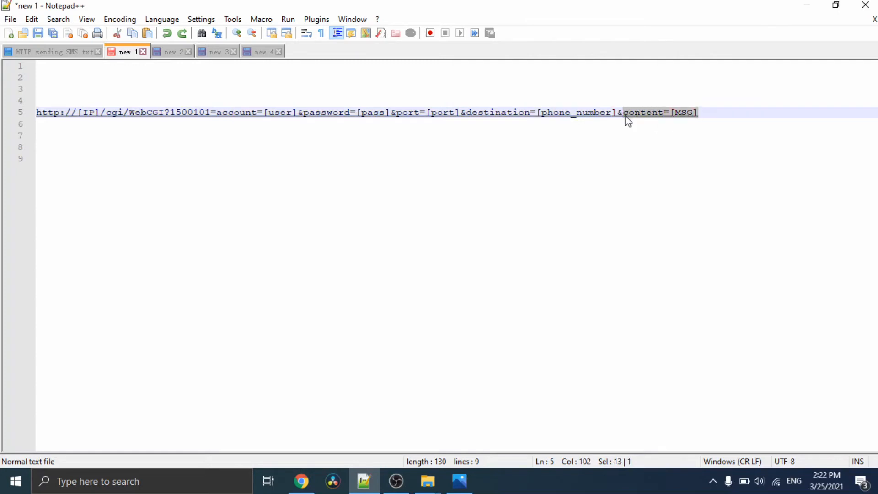
pyautogui.click(640, 145)
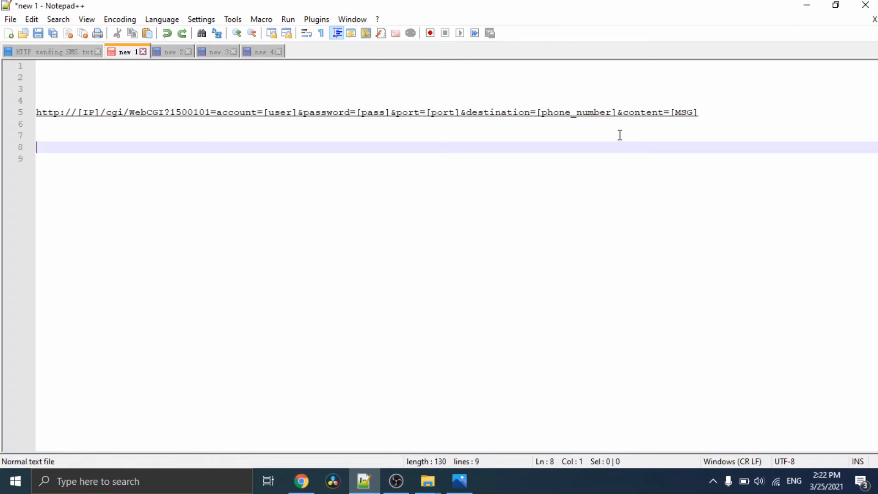
pyautogui.click(459, 481)
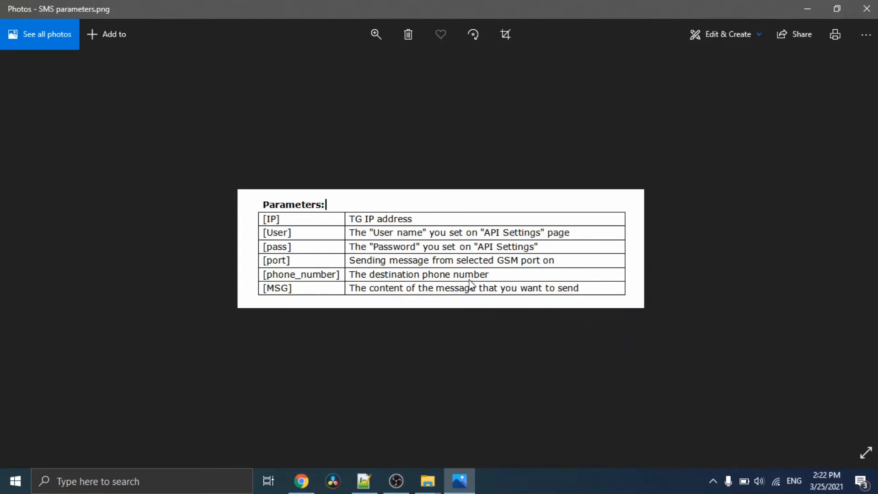
pyautogui.moveTo(451, 292)
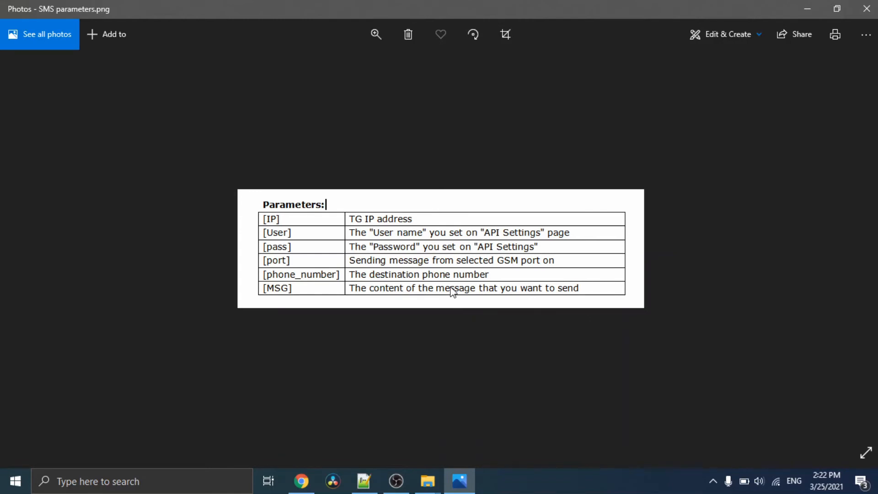
pyautogui.click(363, 481)
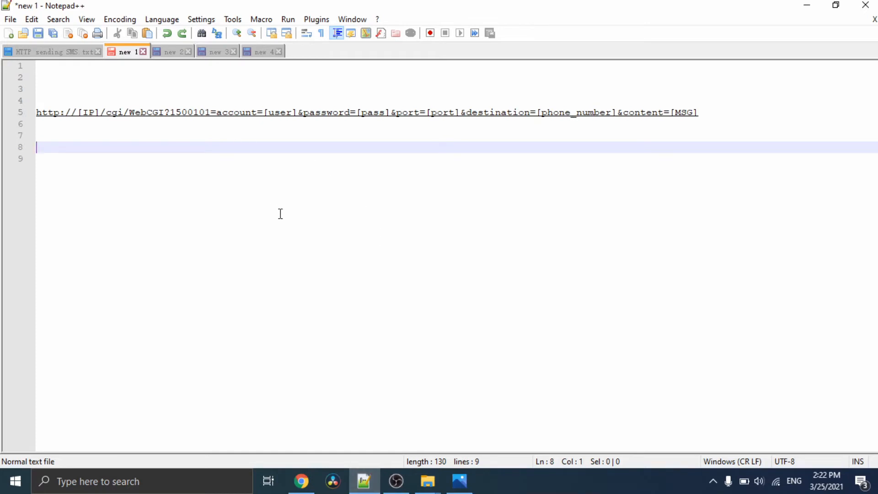
pyautogui.click(217, 51)
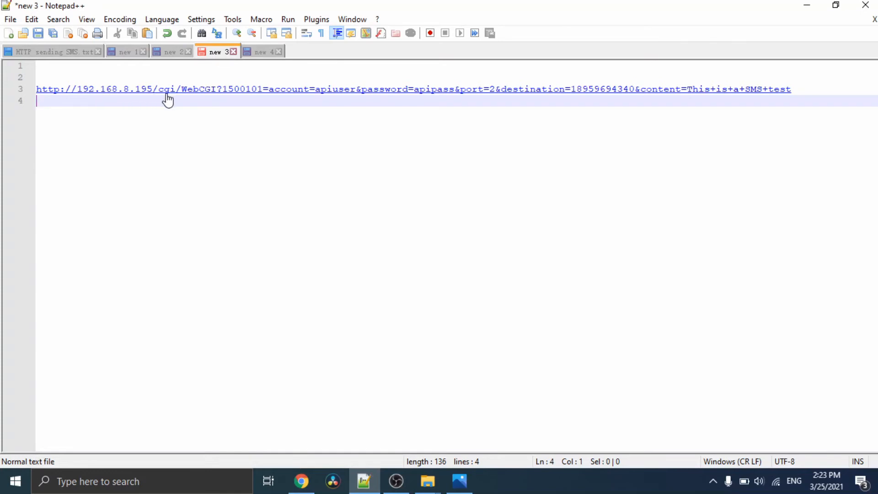
pyautogui.moveTo(332, 92)
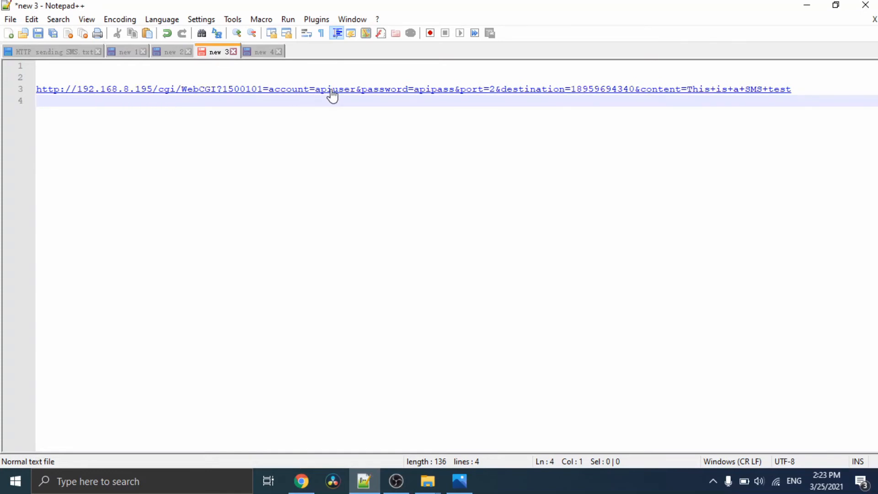
pyautogui.moveTo(500, 98)
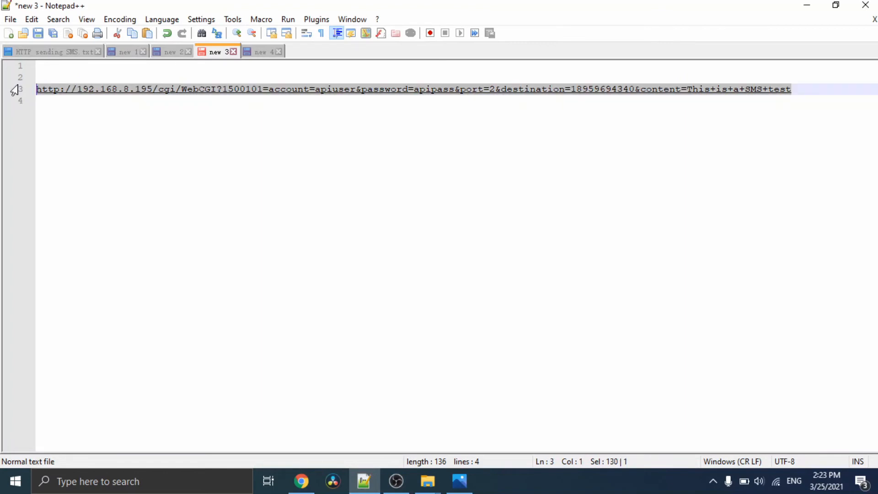
# - Switch from Notepad++ to the browser with the completed SMS URL ready
pyautogui.click(302, 481)
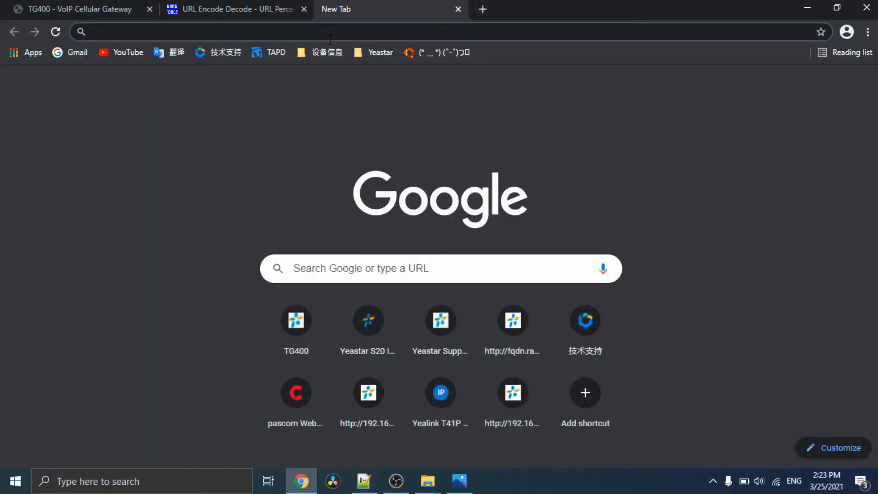
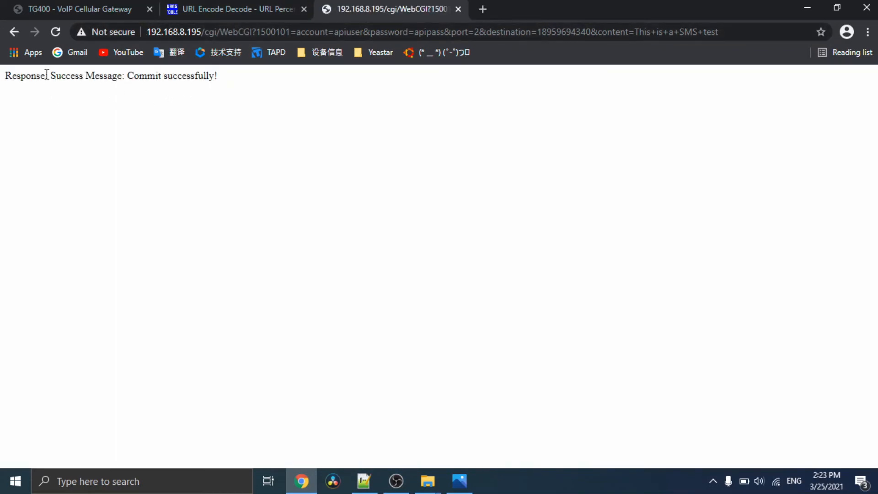
pyautogui.moveTo(155, 94)
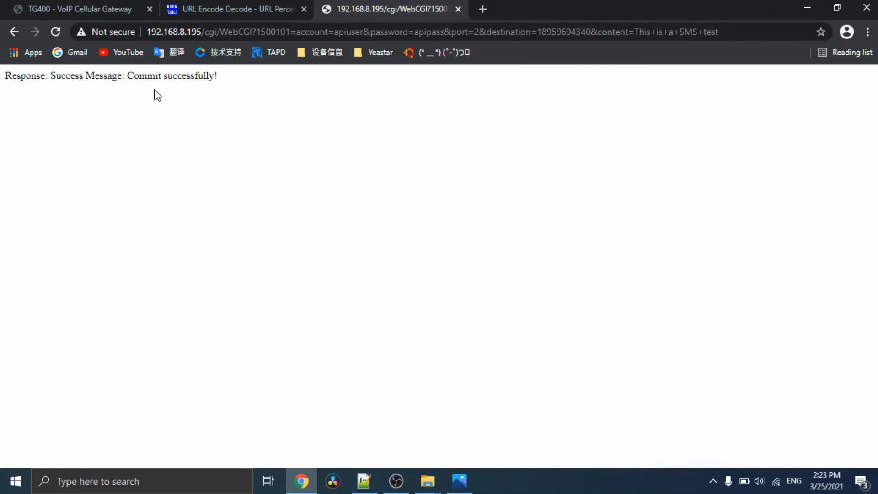
pyautogui.moveTo(376, 453)
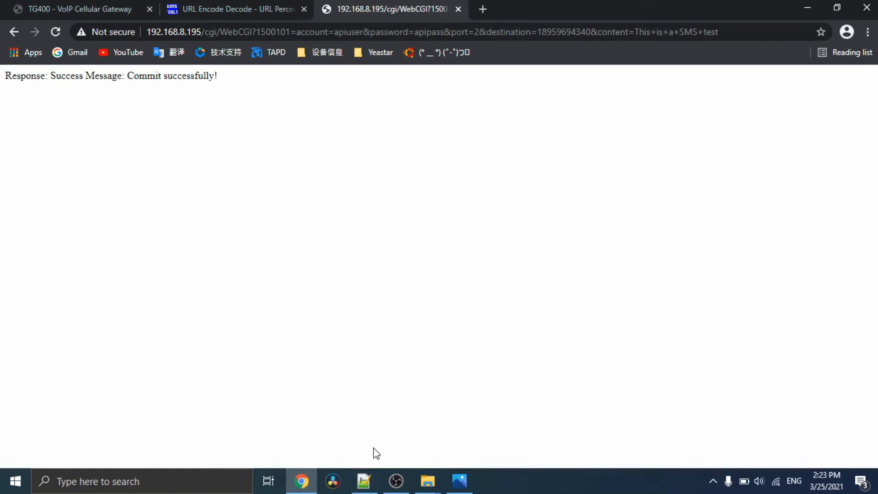
# - Return to Notepad++ and show the second URL template using code 1500102
pyautogui.click(363, 481)
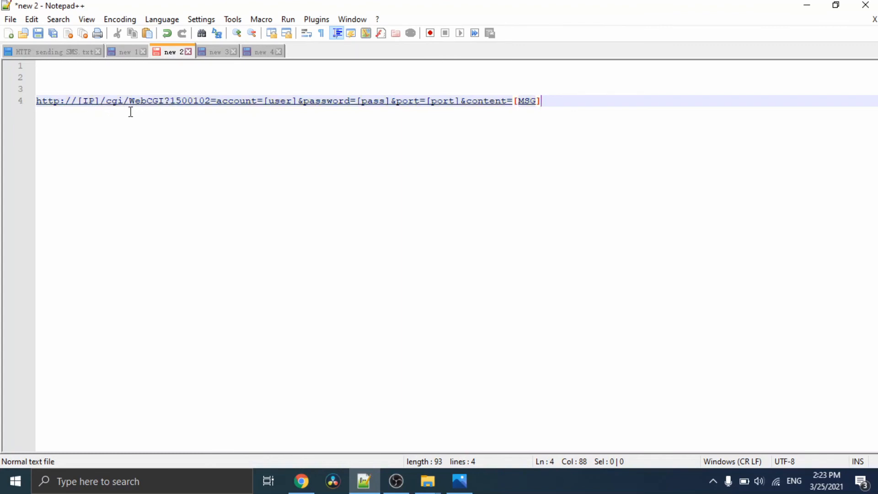
pyautogui.moveTo(247, 106)
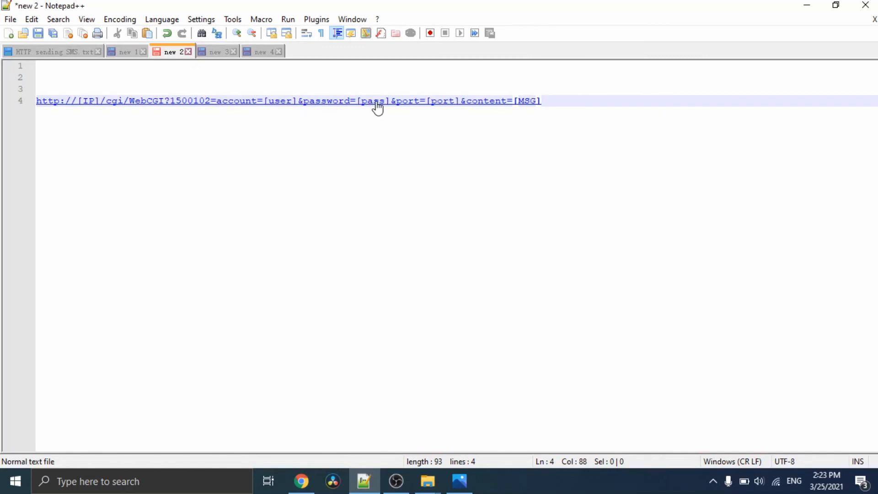
pyautogui.click(546, 101)
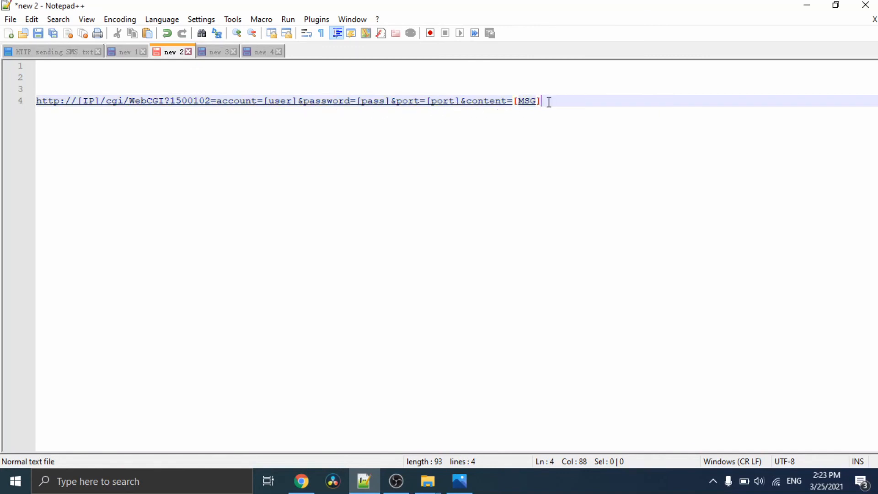